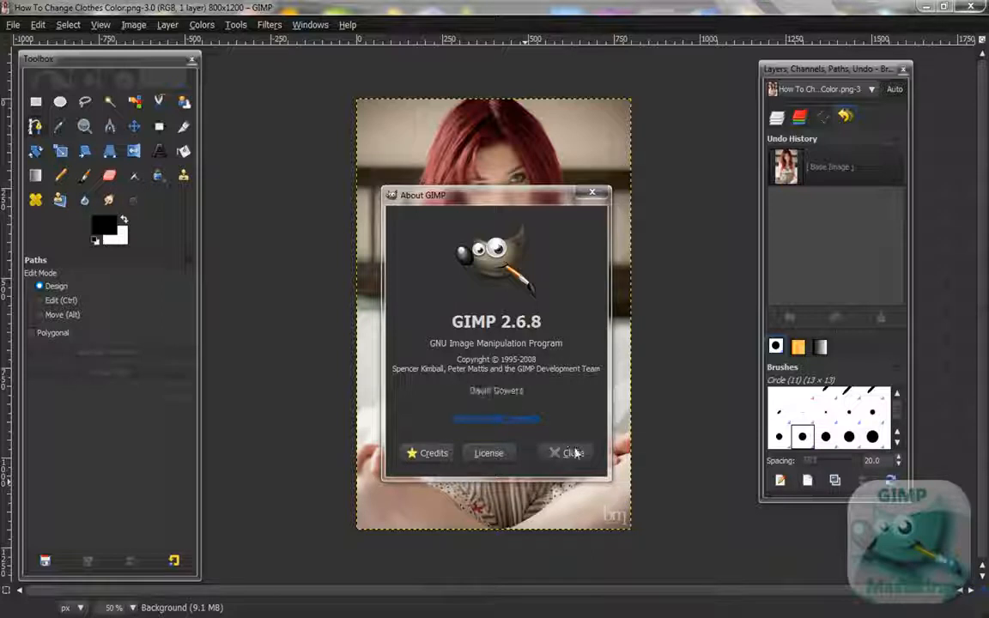
# Step: Close the About GIMP window so the portrait photo is unobstructed
pyautogui.click(570, 453)
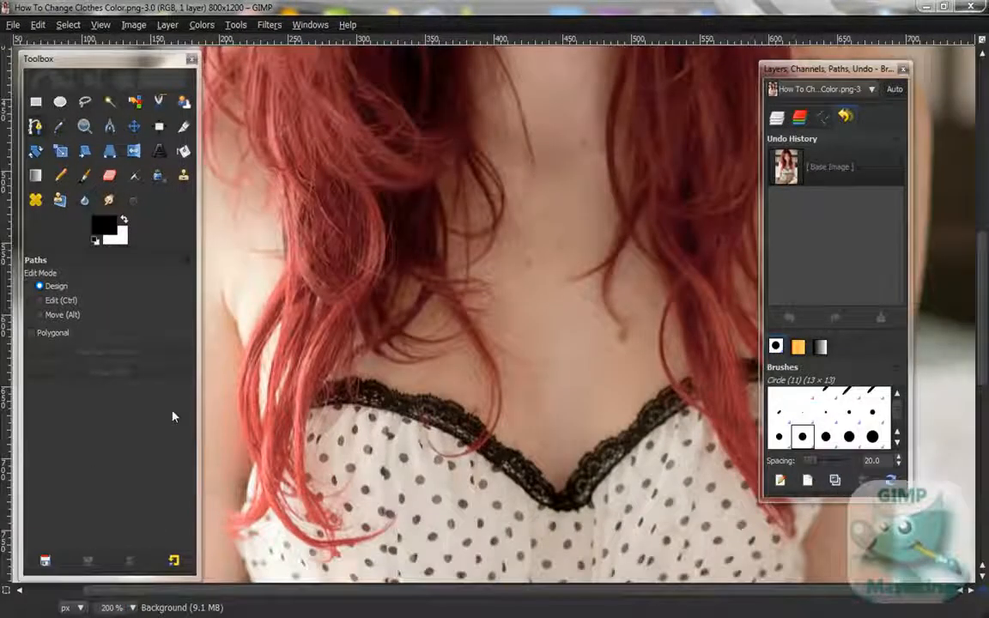
# Step: Scroll the canvas down to show the bodice, lace waistband and upper striped skirt
pyautogui.scroll(-3)
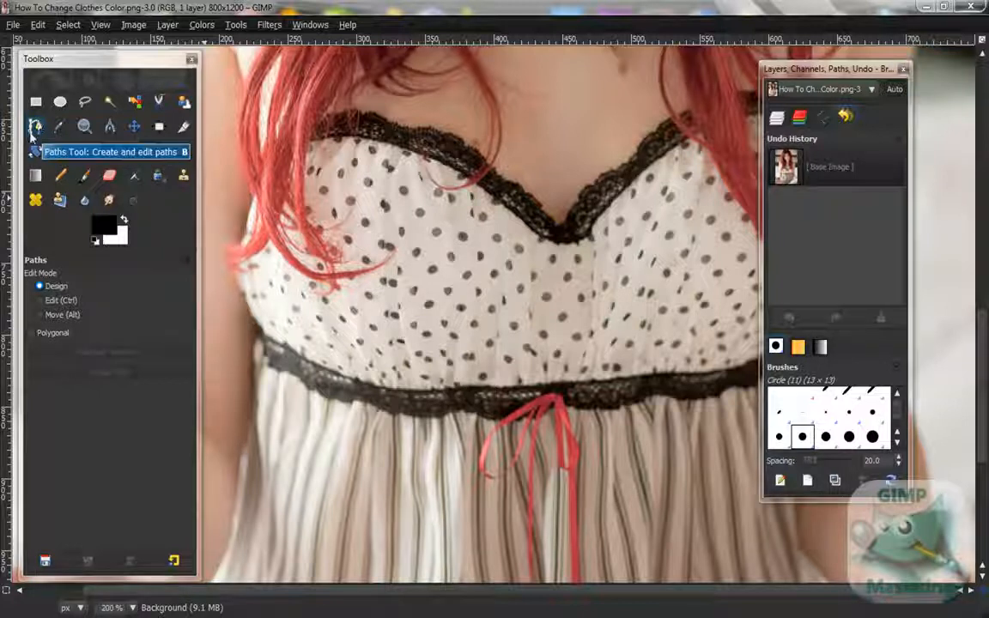
pyautogui.moveTo(36, 146)
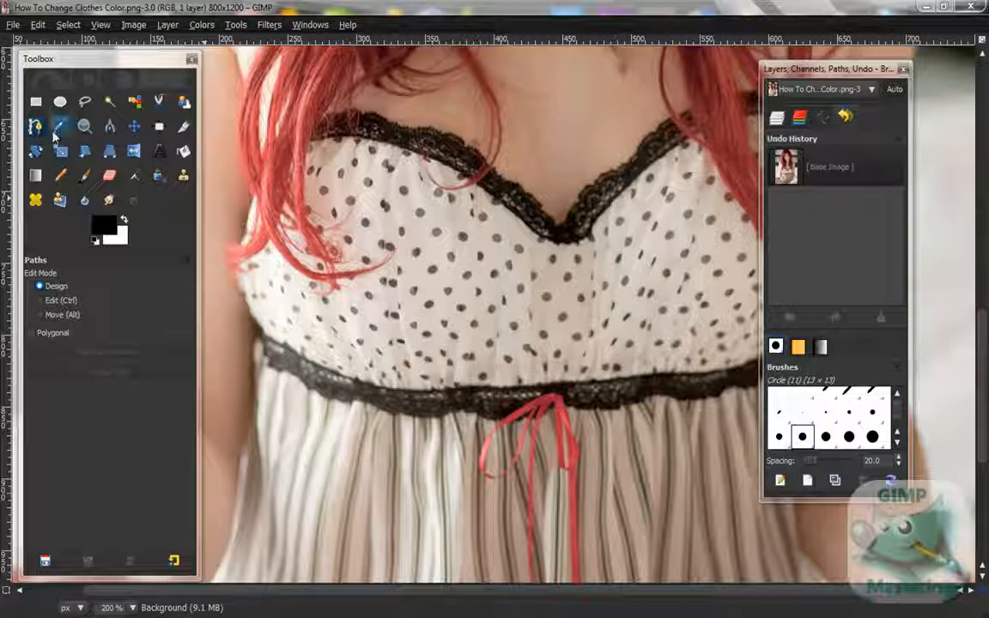
pyautogui.moveTo(61, 126)
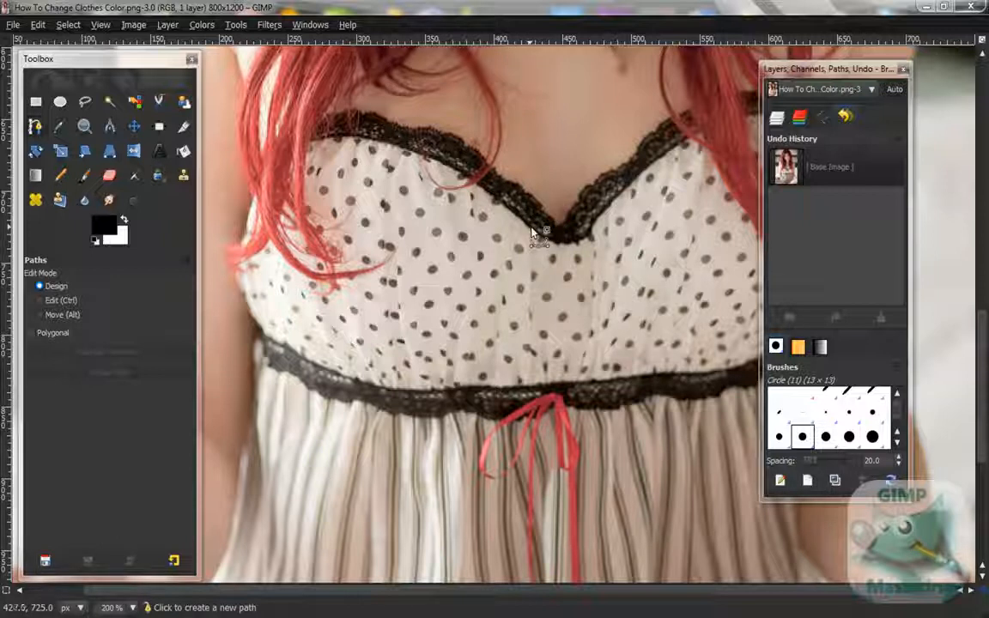
# Step: Trace a path from the neckline centre along the lace and down the left bodice edge
pyautogui.click(531, 223)
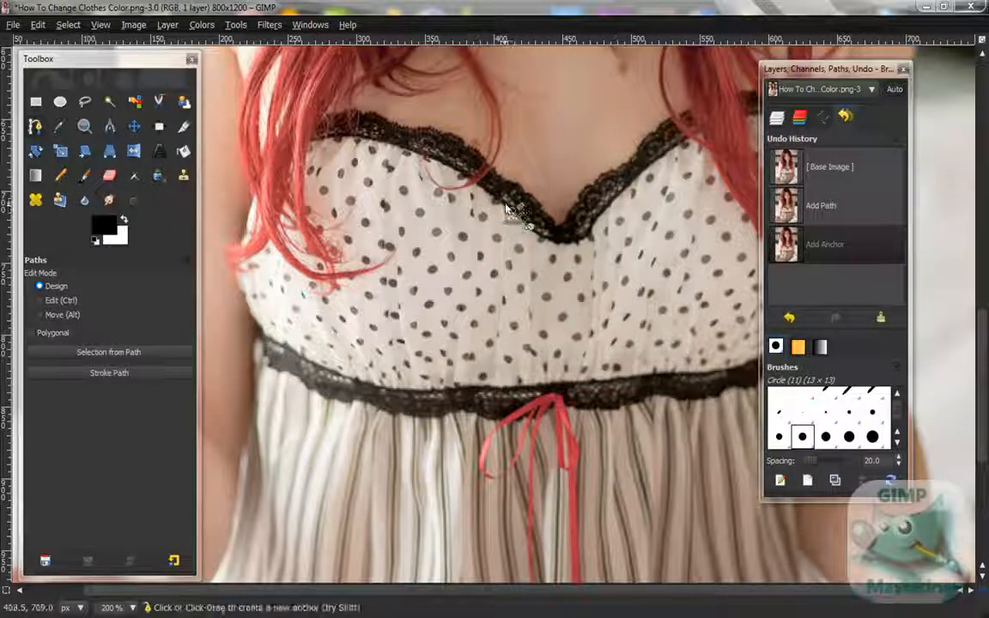
pyautogui.click(489, 196)
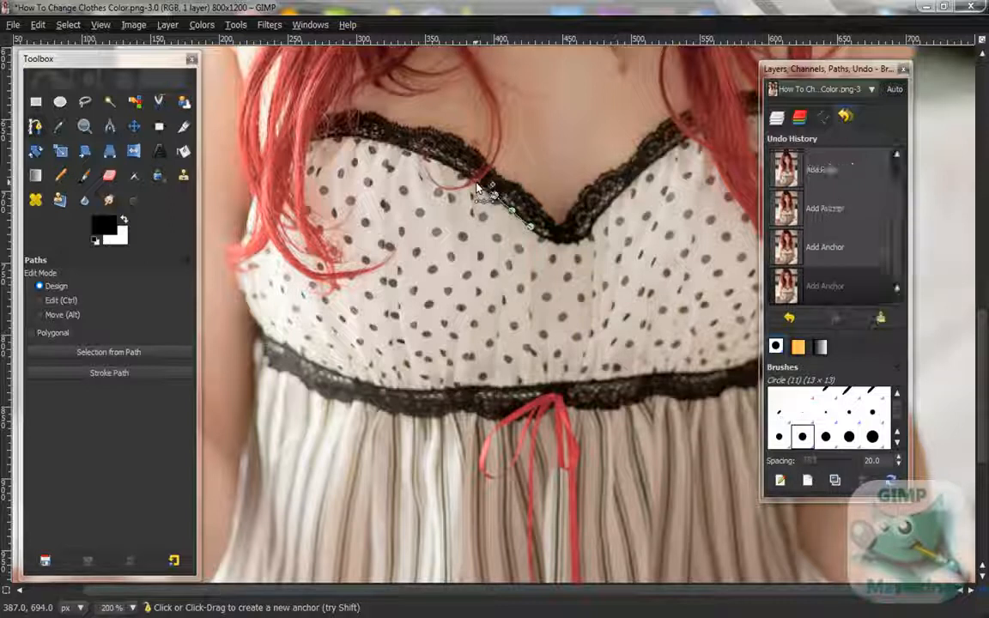
pyautogui.click(477, 183)
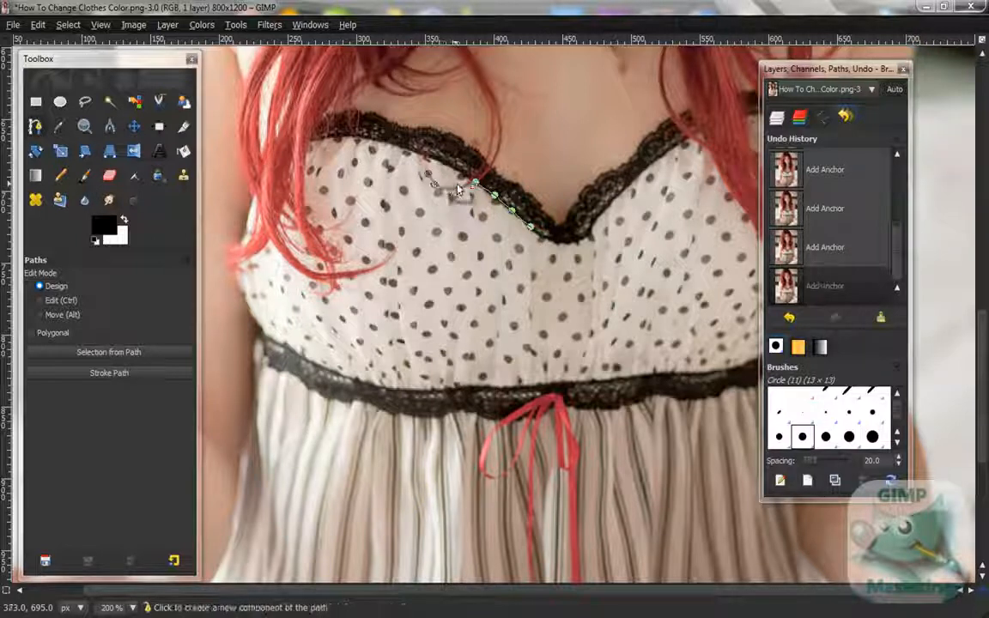
pyautogui.moveTo(472, 193); pyautogui.dragTo(447, 180)
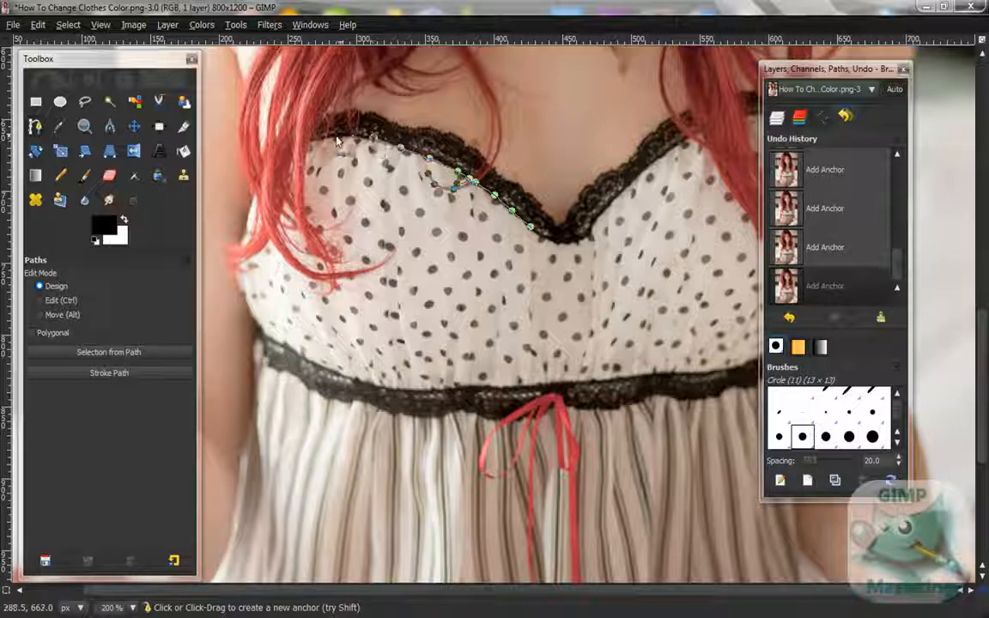
pyautogui.click(326, 136)
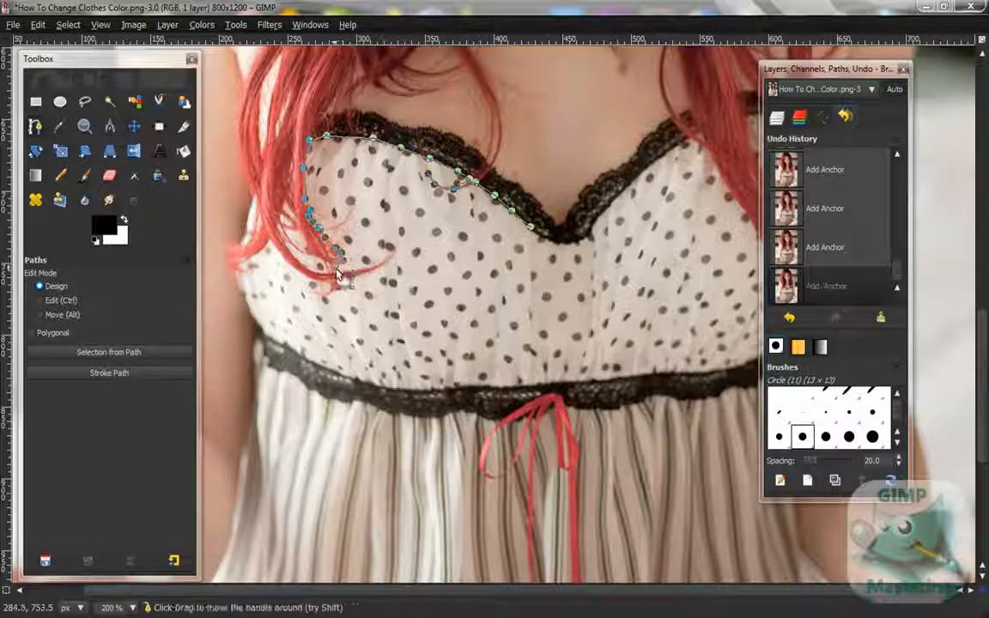
pyautogui.moveTo(339, 262); pyautogui.dragTo(335, 275)
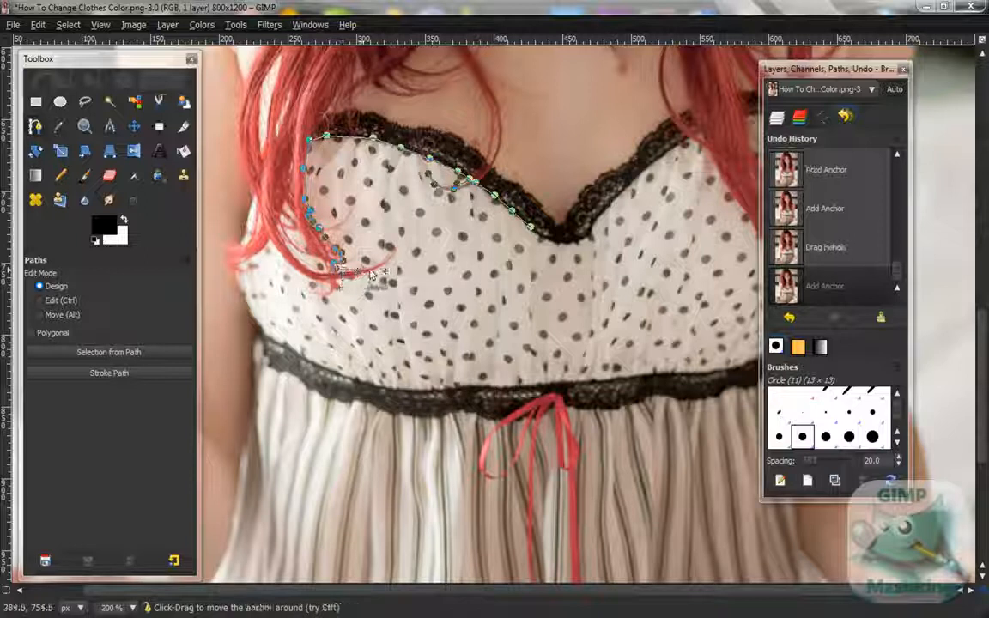
pyautogui.click(343, 266)
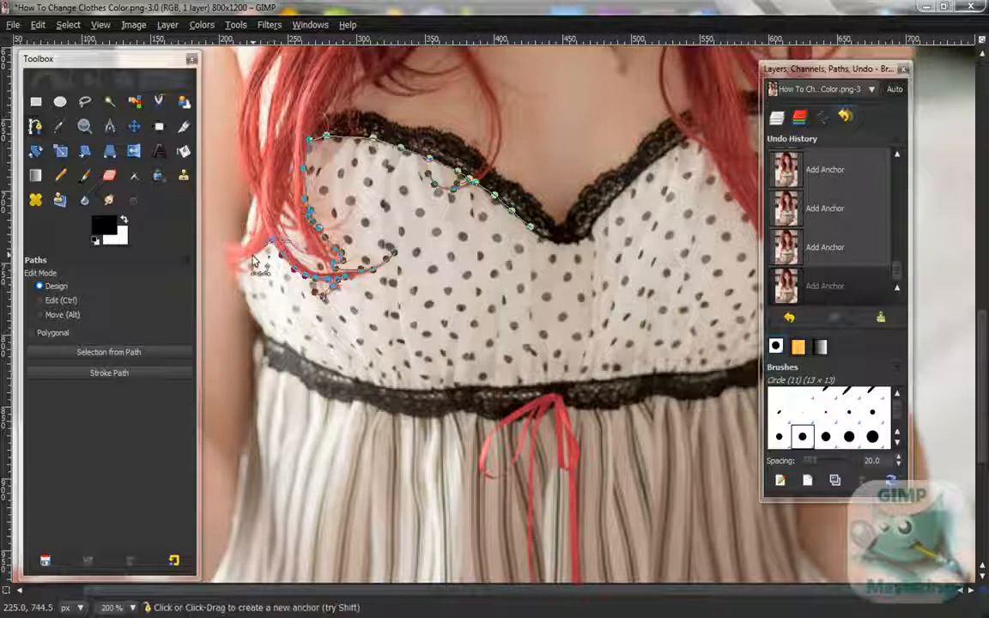
pyautogui.moveTo(242, 299)
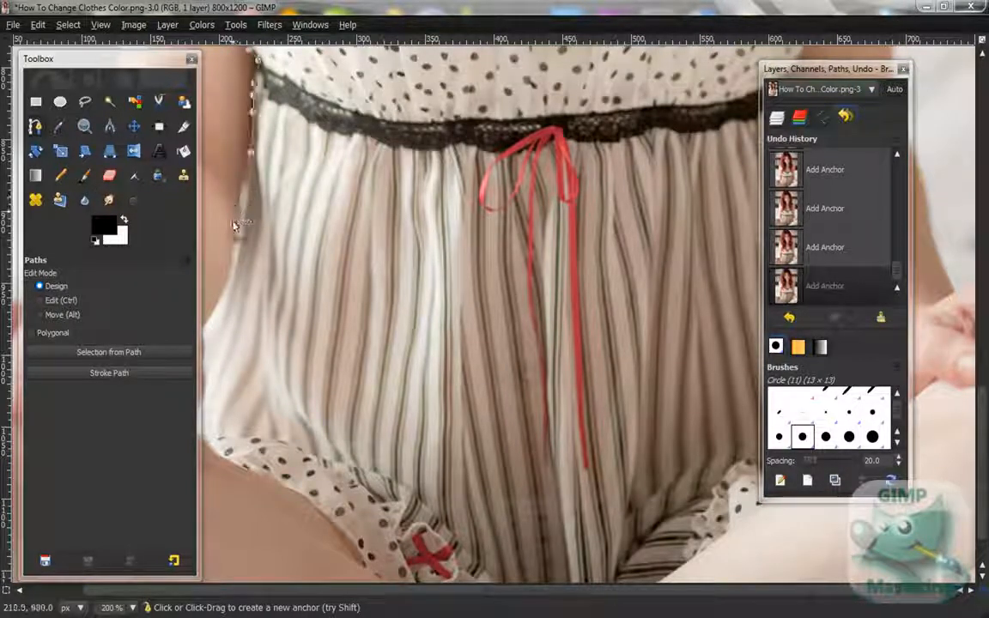
# Step: Continue the path down the skirt's left side and move the Layers dock to uncover the right hem
pyautogui.click(221, 305)
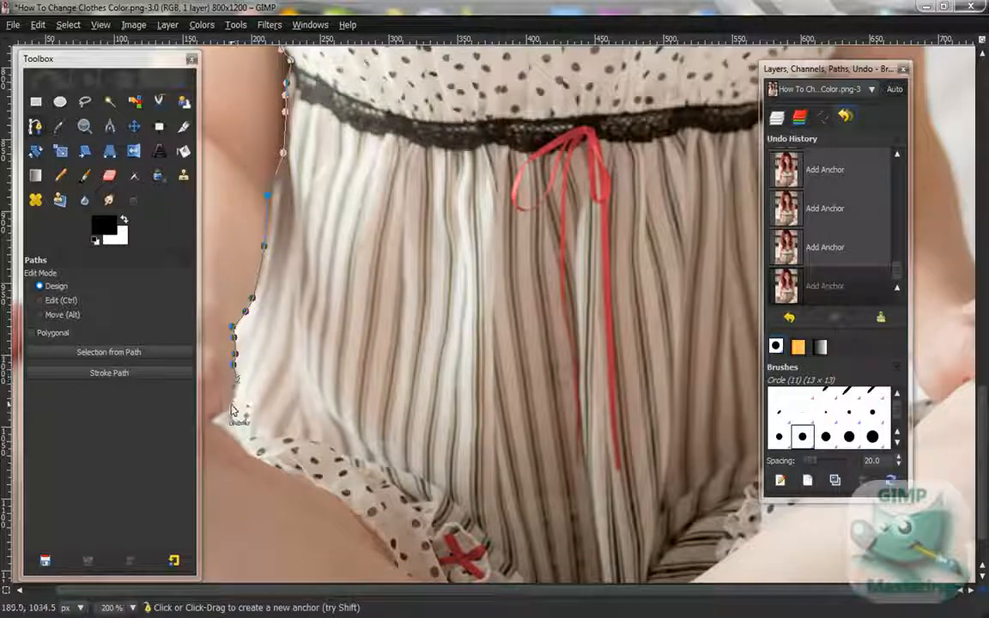
pyautogui.click(210, 421)
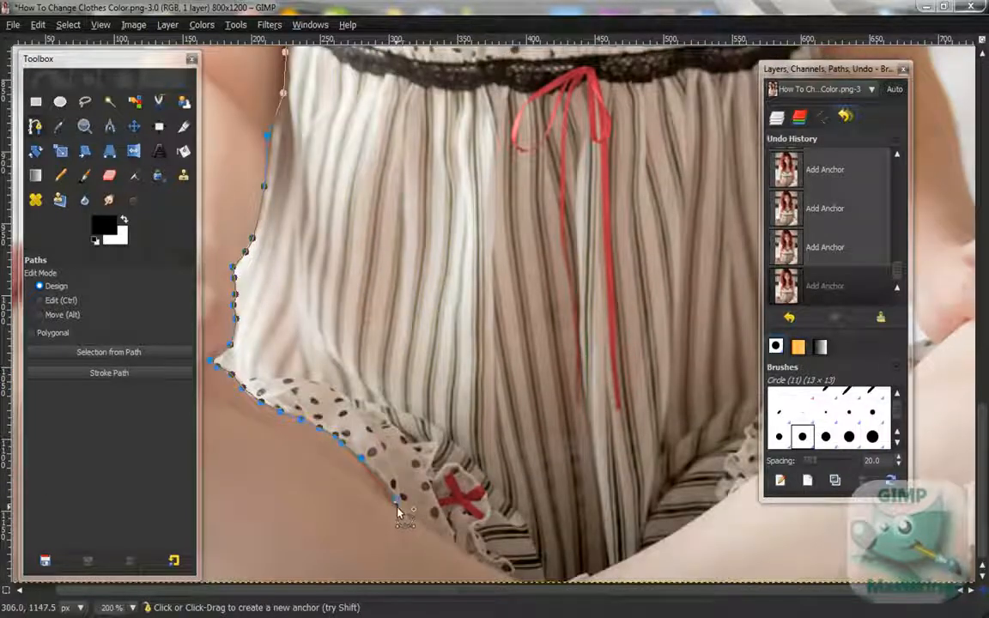
pyautogui.moveTo(464, 554)
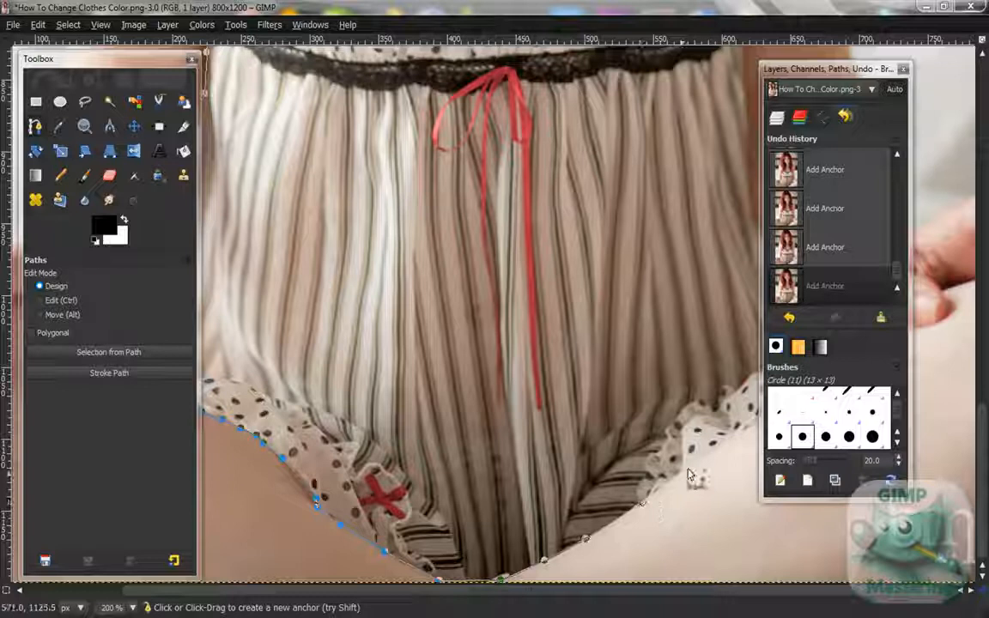
pyautogui.click(687, 468)
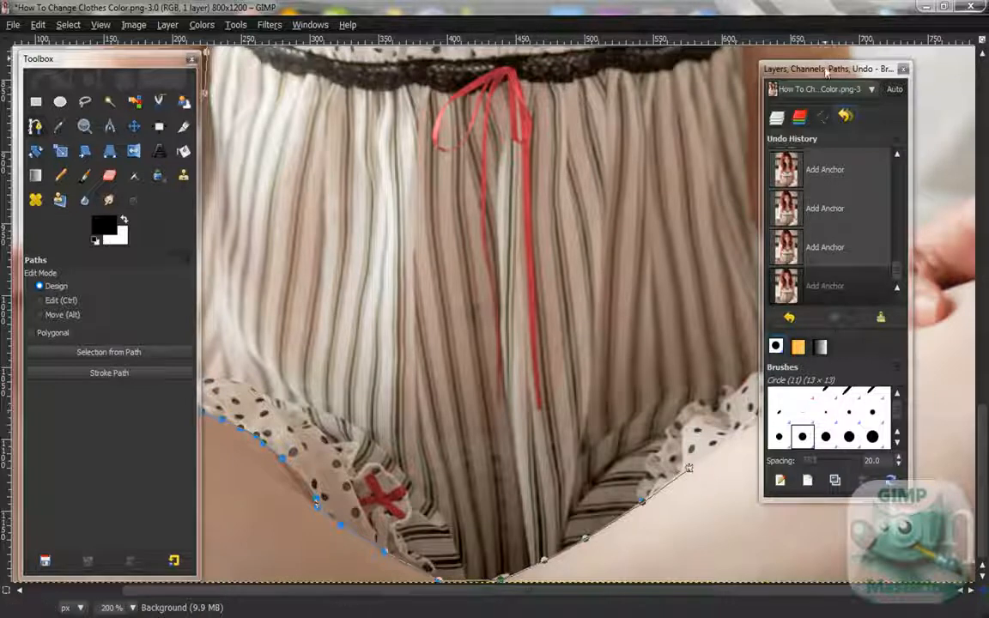
pyautogui.moveTo(828, 69); pyautogui.dragTo(335, 82)
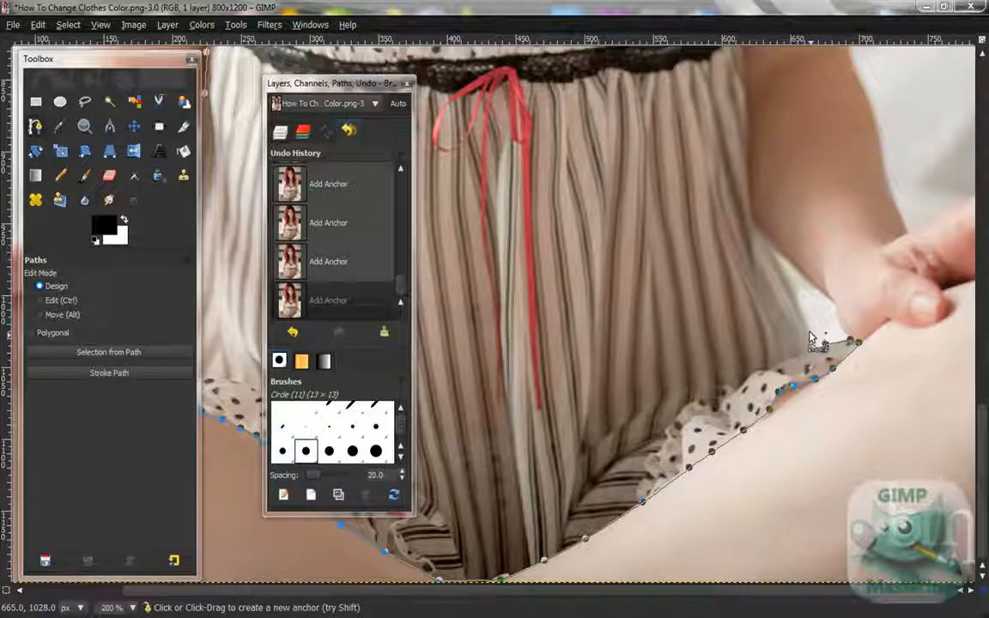
# Step: Trace the path up the right hem, around the hair strands and along the right neckline
pyautogui.click(769, 228)
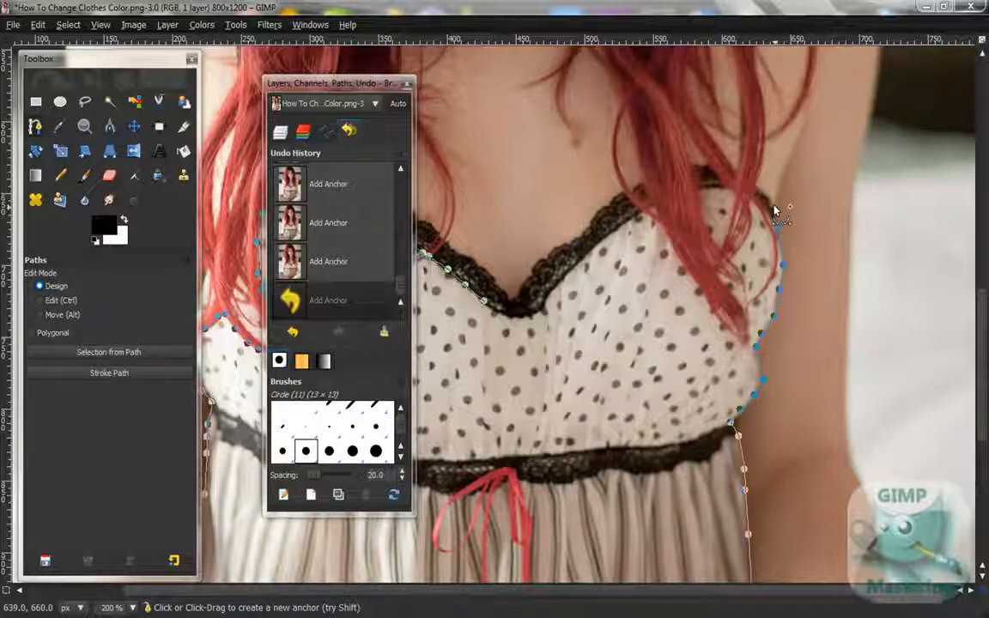
pyautogui.click(769, 202)
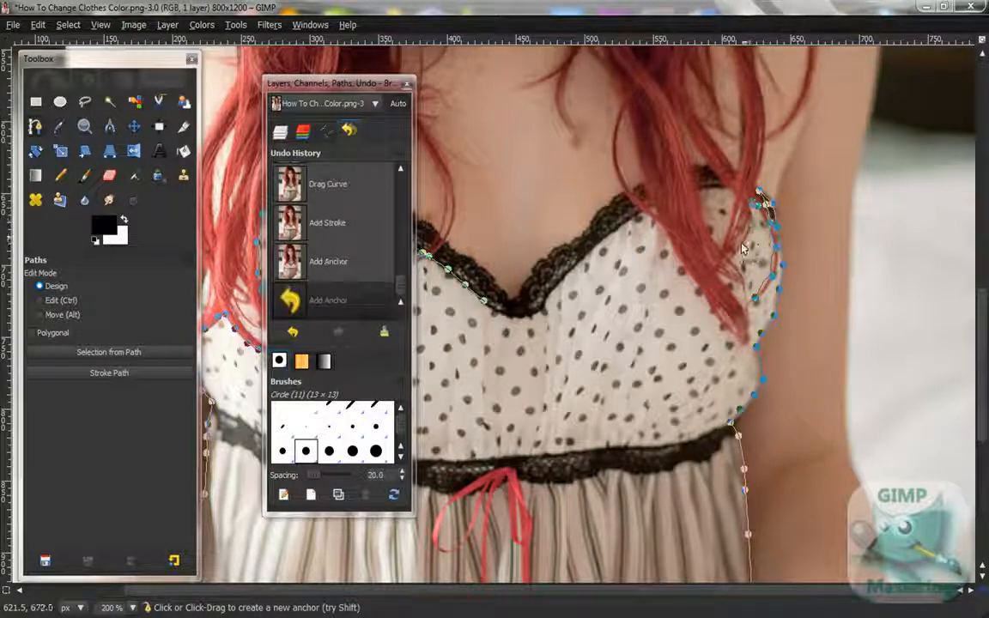
pyautogui.click(756, 283)
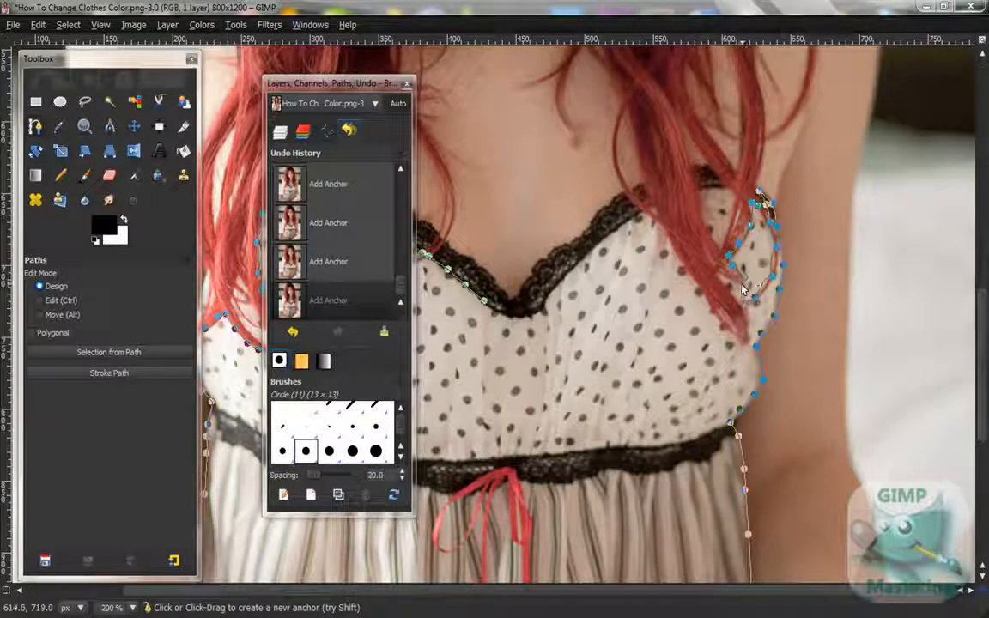
pyautogui.moveTo(747, 288); pyautogui.dragTo(755, 344)
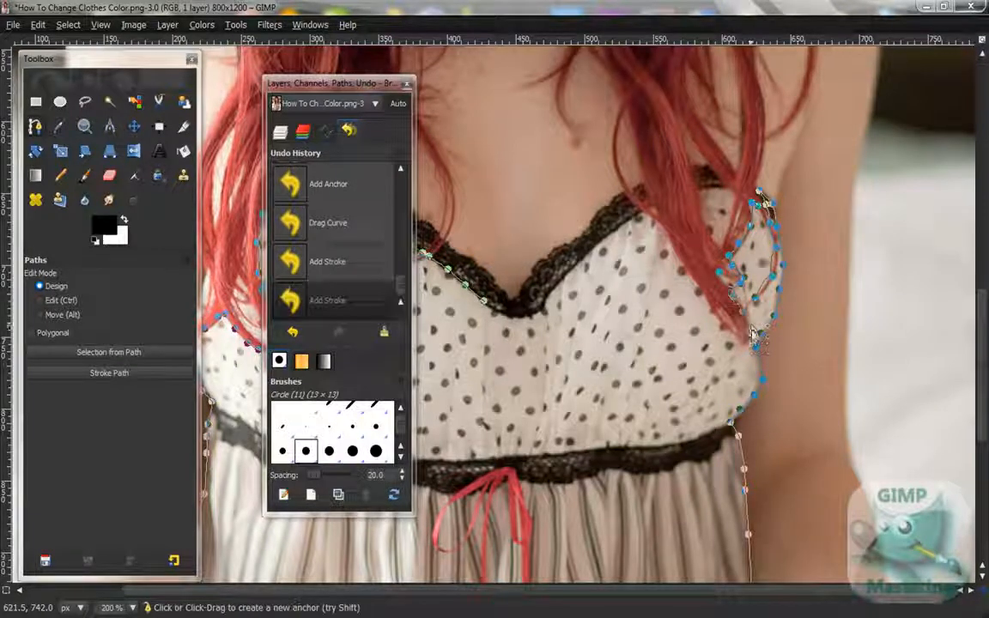
pyautogui.click(730, 335)
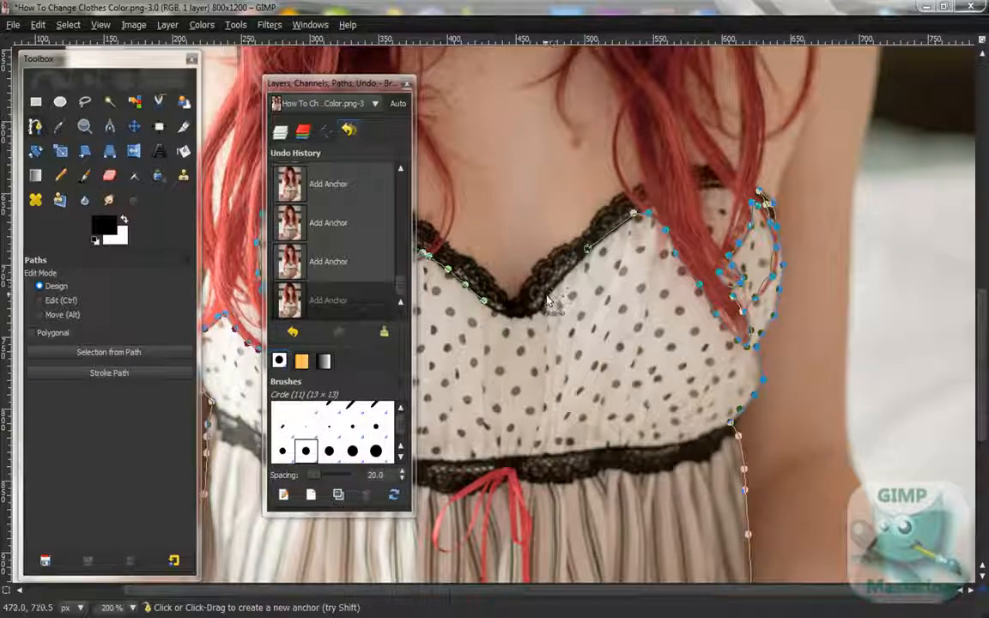
pyautogui.click(544, 311)
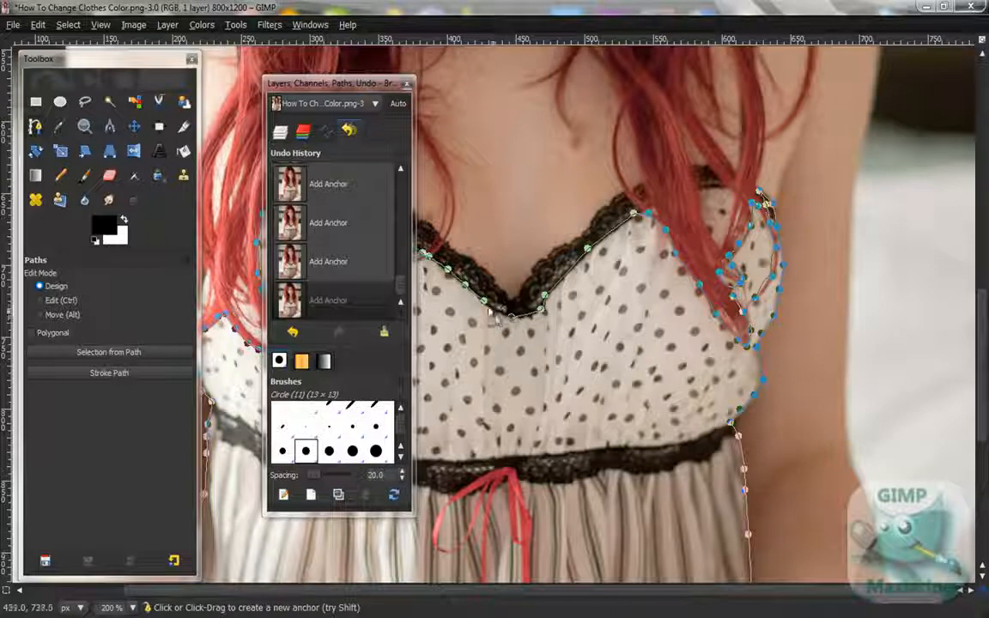
pyautogui.moveTo(487, 313); pyautogui.dragTo(498, 309)
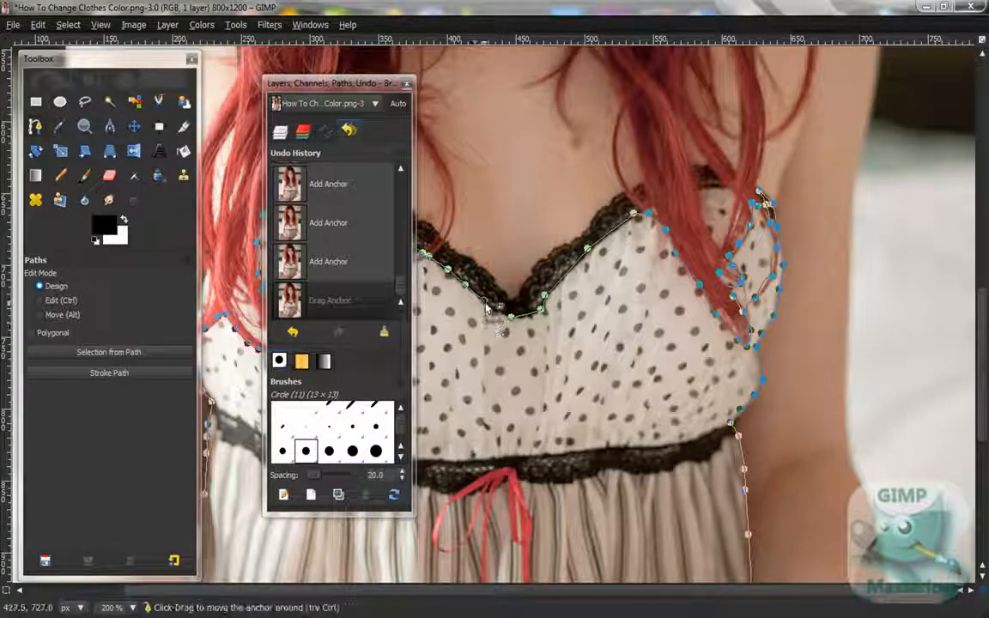
# Step: Close the outline at the neckline and convert the path into a selection of the dress
pyautogui.click(67, 24)
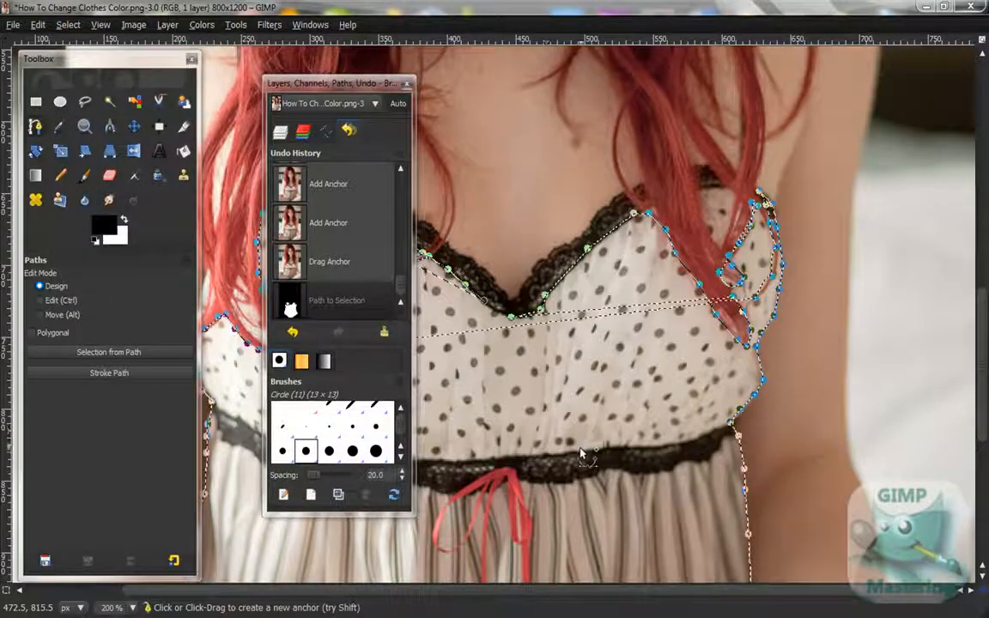
pyautogui.scroll(-3)
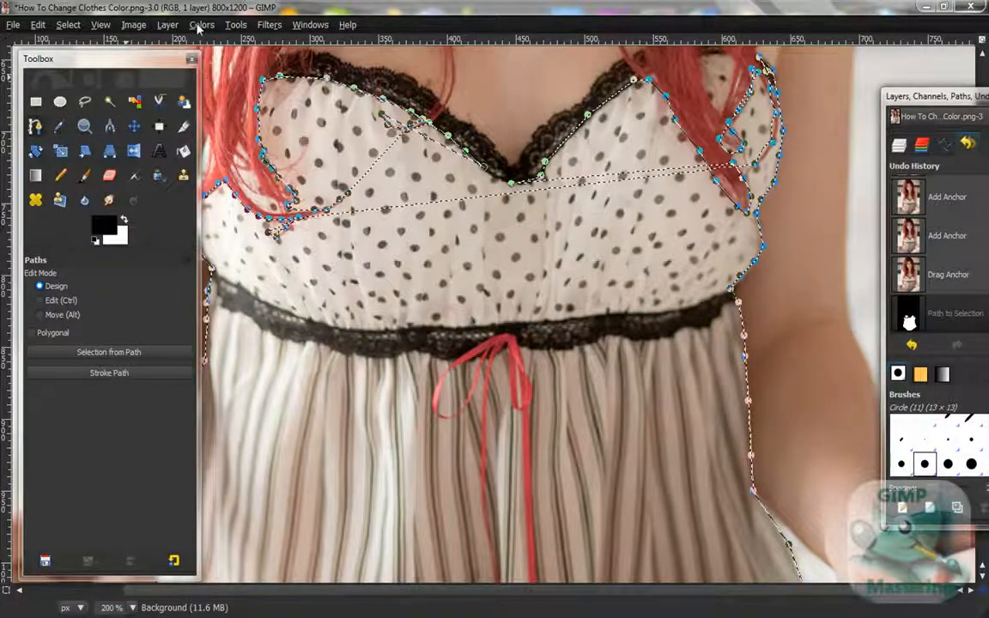
pyautogui.click(202, 24)
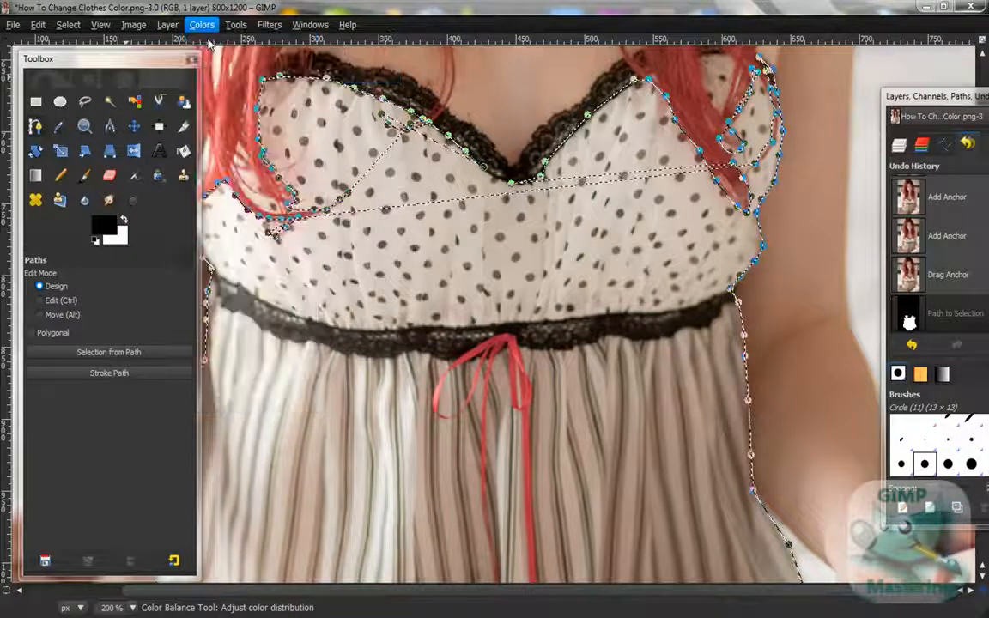
# Step: In Color Balance set Midtones Red to -100, Green to -41 and Blue to 14
pyautogui.click(201, 24)
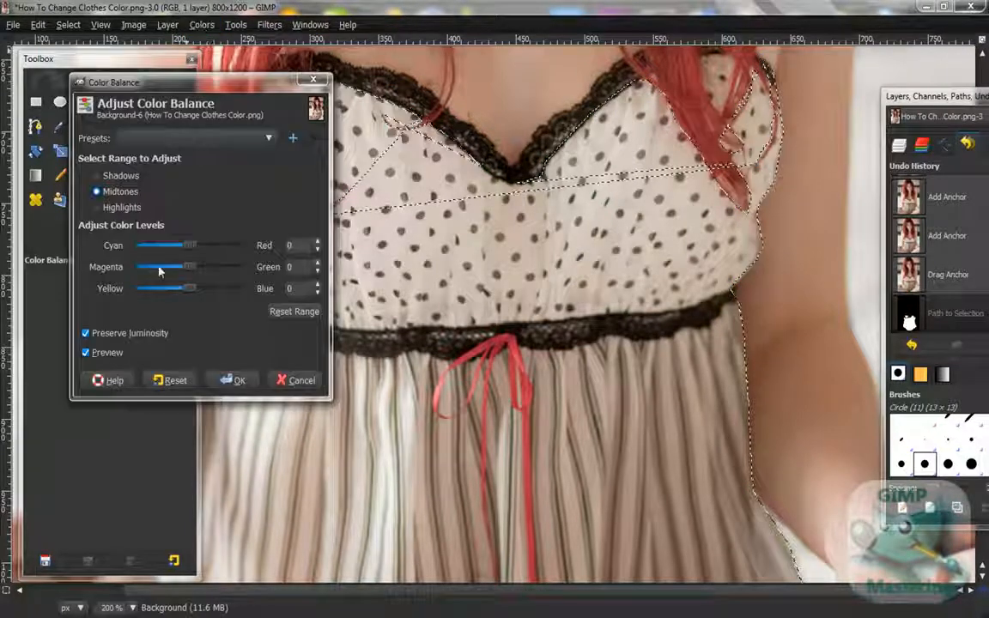
pyautogui.moveTo(168, 246); pyautogui.dragTo(137, 246)
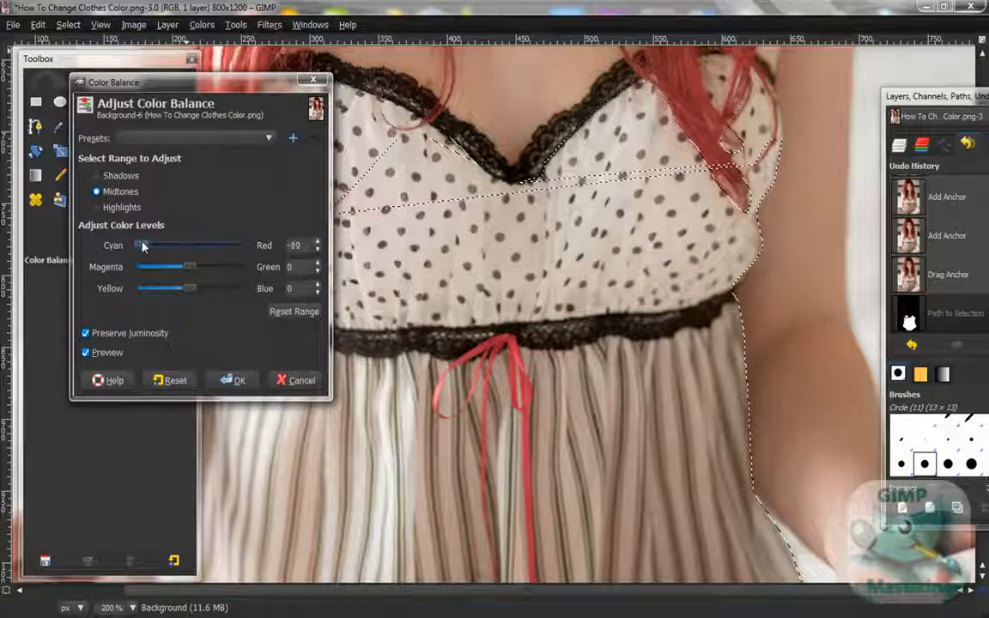
pyautogui.moveTo(138, 246); pyautogui.dragTo(227, 245)
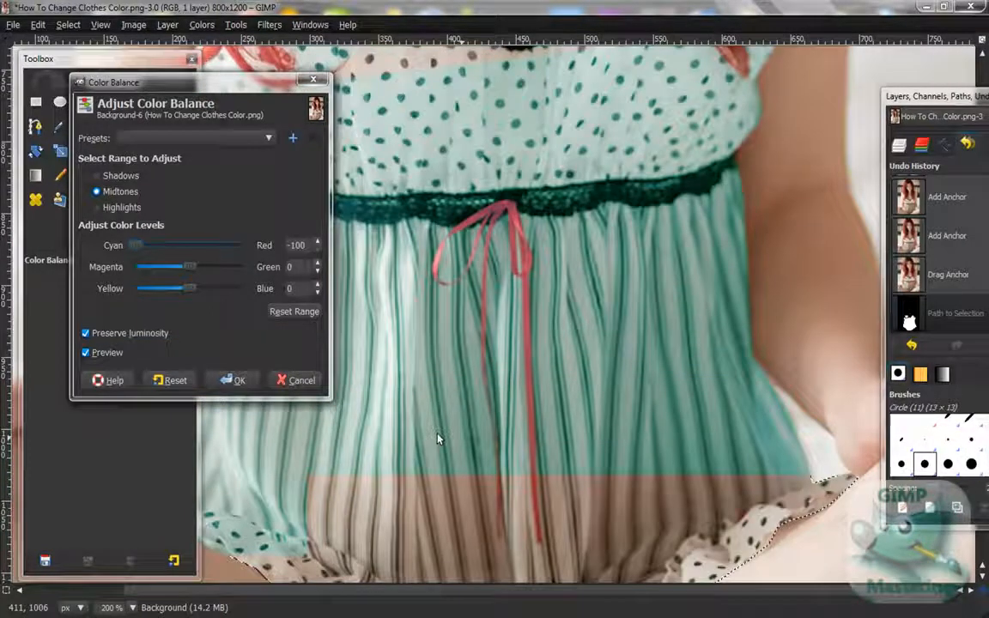
pyautogui.moveTo(189, 266); pyautogui.dragTo(181, 266)
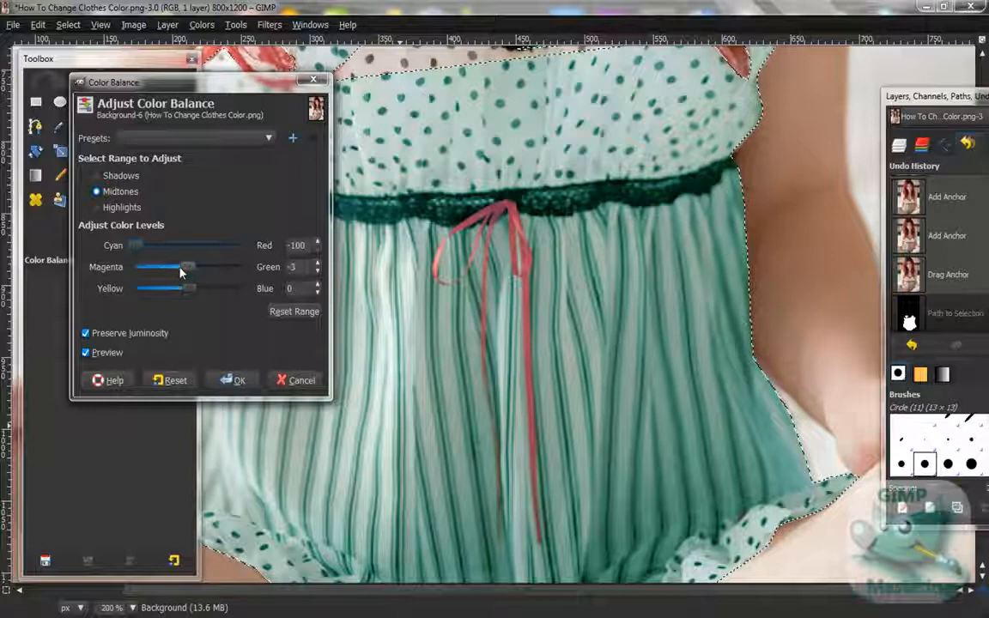
pyautogui.moveTo(189, 266); pyautogui.dragTo(154, 267)
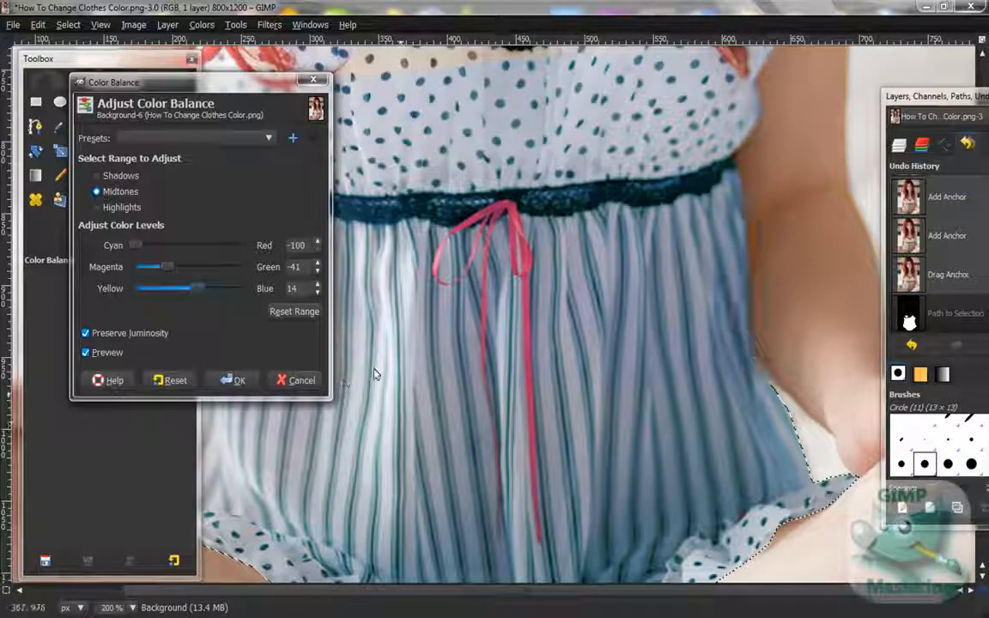
# Step: Nudge Shadows toward magenta, set Highlights Red to 14 and apply the colour balance
pyautogui.click(96, 176)
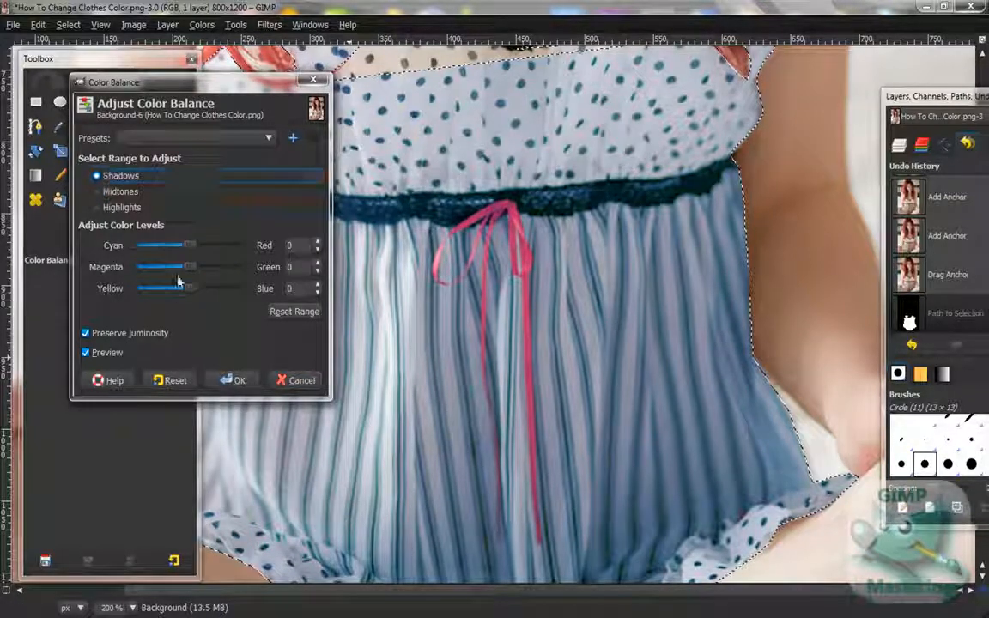
pyautogui.moveTo(188, 267); pyautogui.dragTo(168, 267)
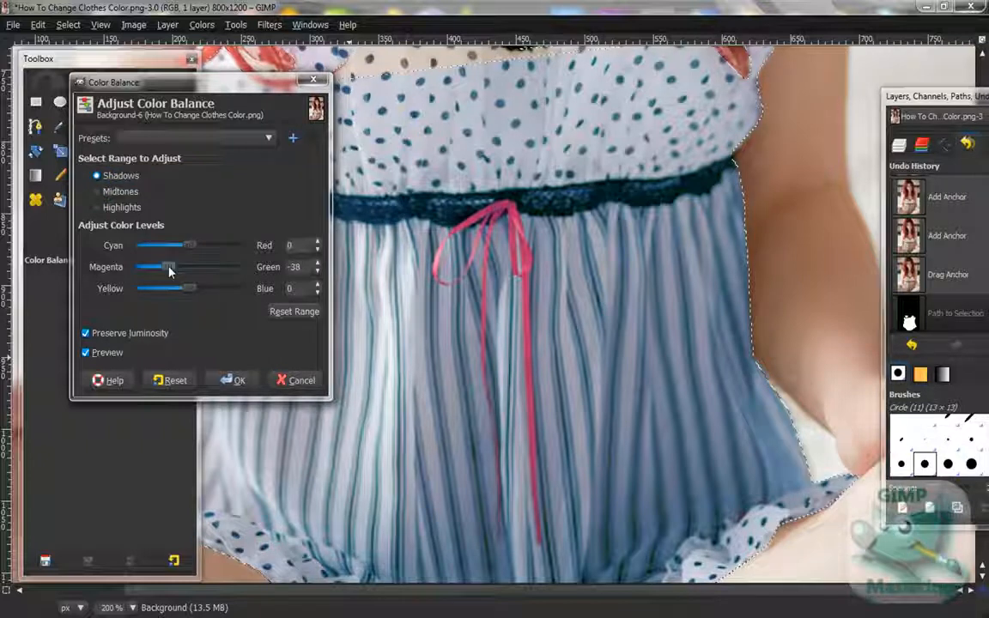
pyautogui.moveTo(168, 267); pyautogui.dragTo(196, 267)
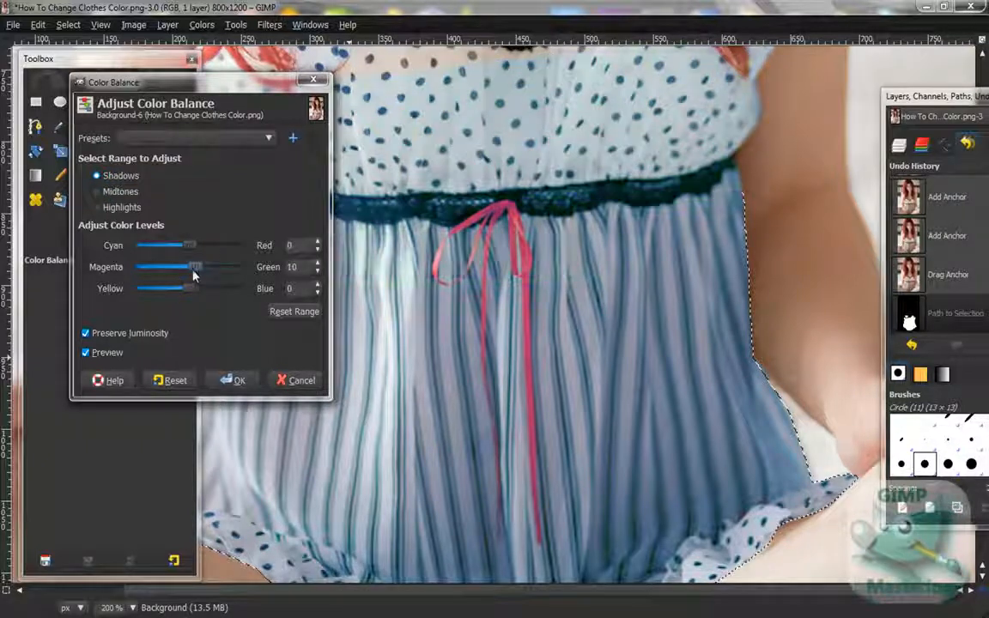
pyautogui.moveTo(196, 266); pyautogui.dragTo(187, 266)
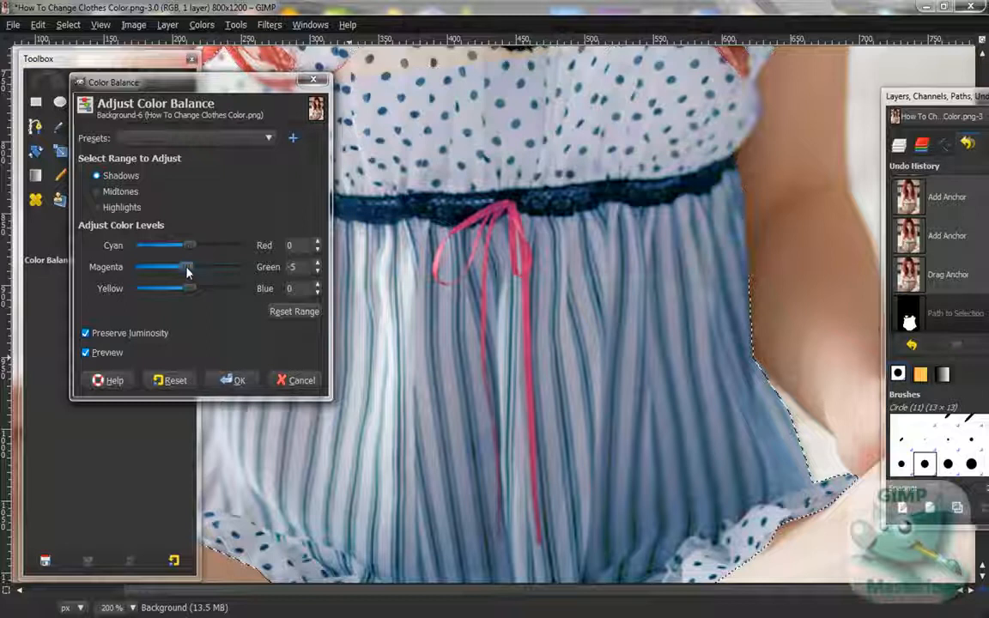
pyautogui.click(96, 207)
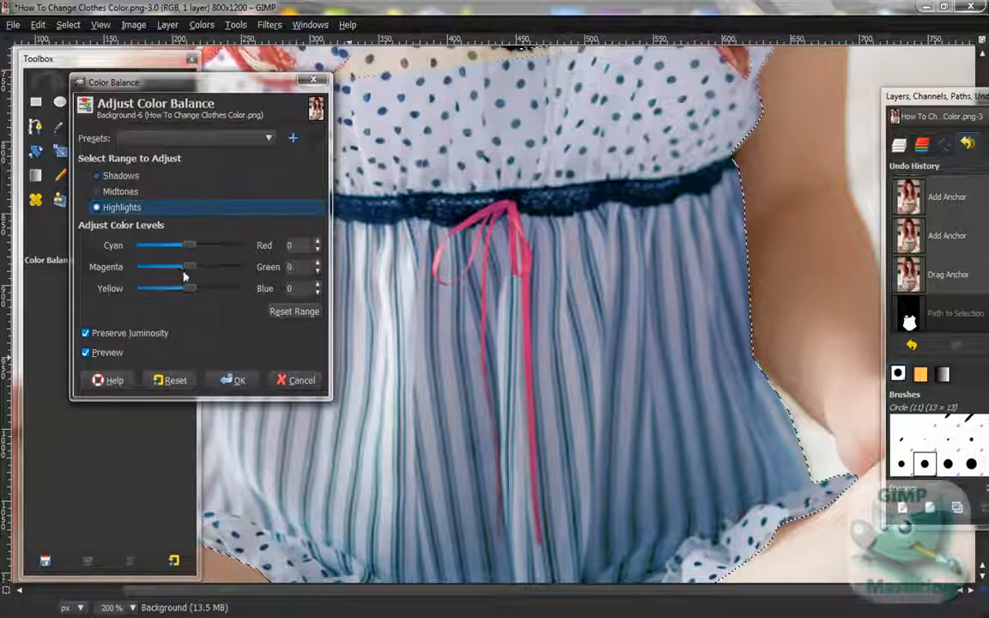
pyautogui.moveTo(176, 245); pyautogui.dragTo(196, 245)
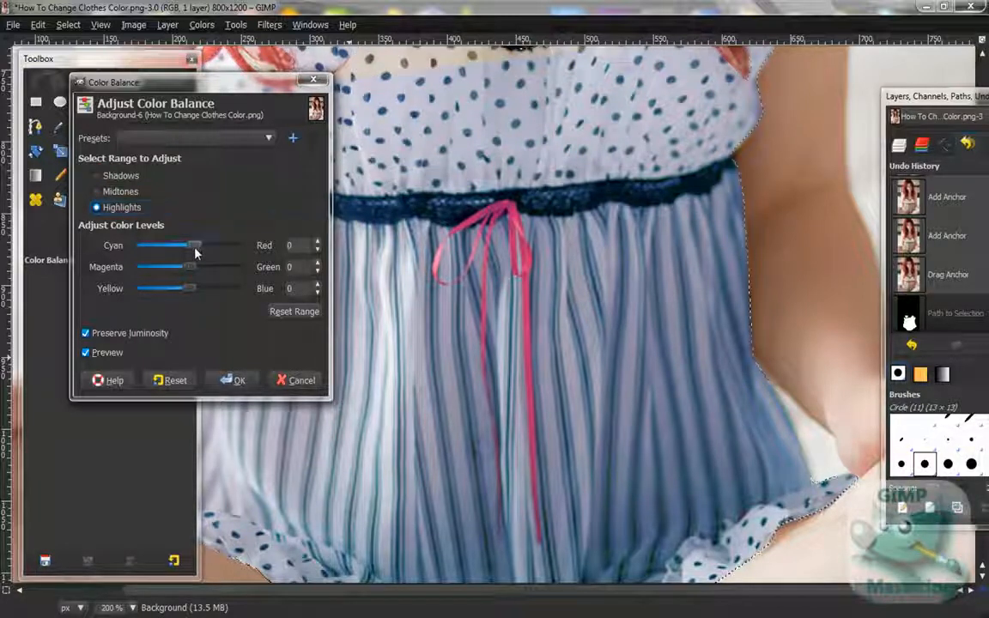
pyautogui.moveTo(189, 246); pyautogui.dragTo(199, 246)
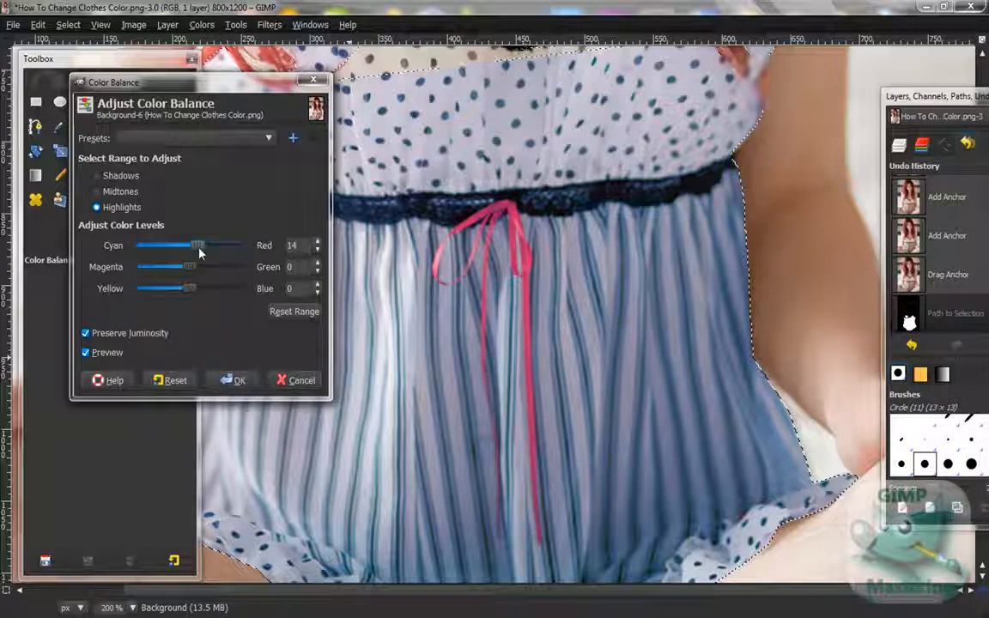
pyautogui.click(236, 380)
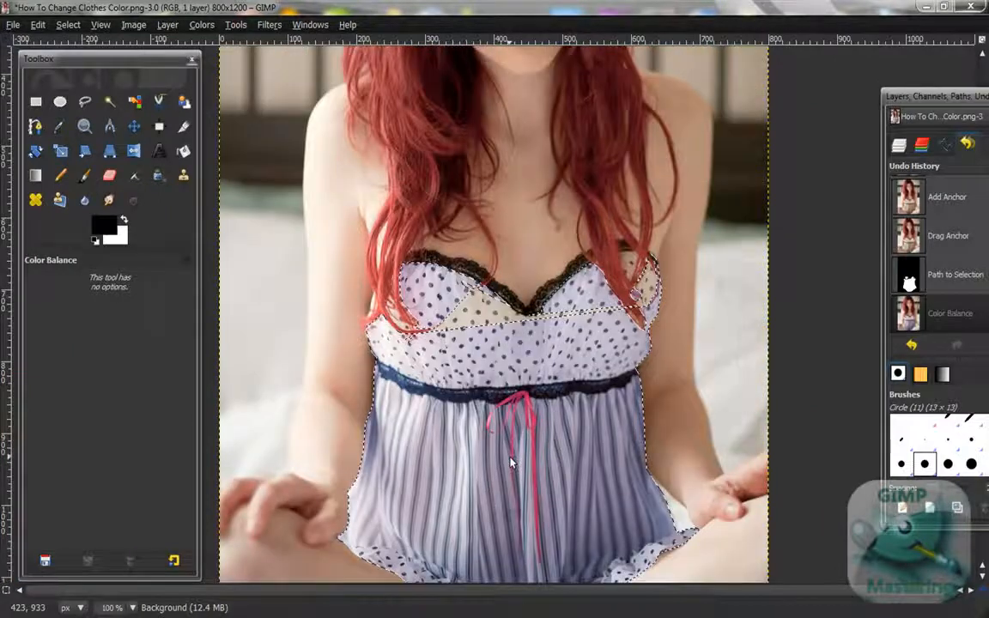
# Step: Remove the selection with Select > None so the lavender dress shows without its outline
pyautogui.click(67, 24)
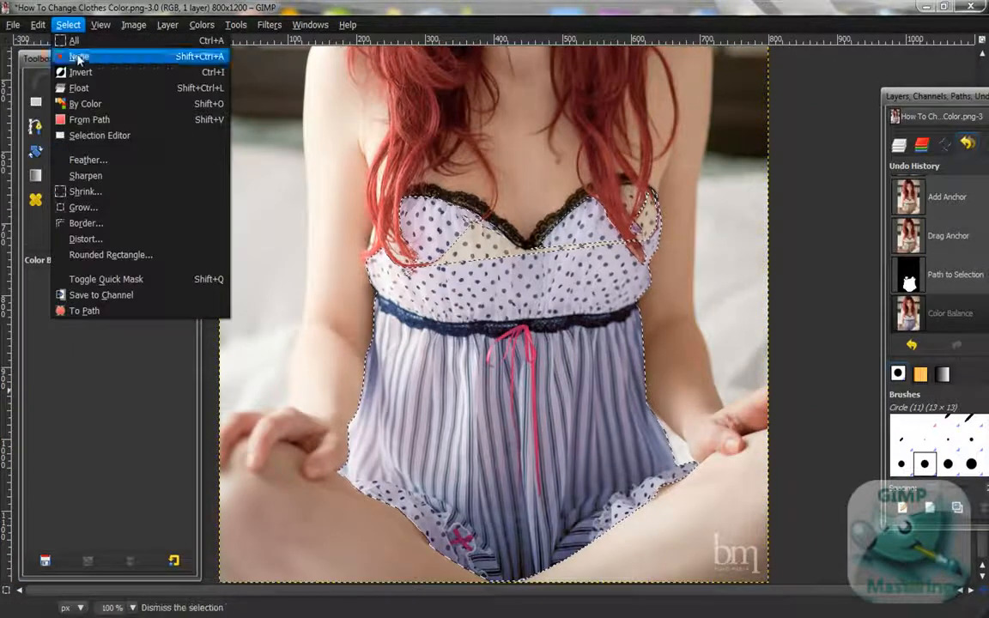
pyautogui.click(78, 56)
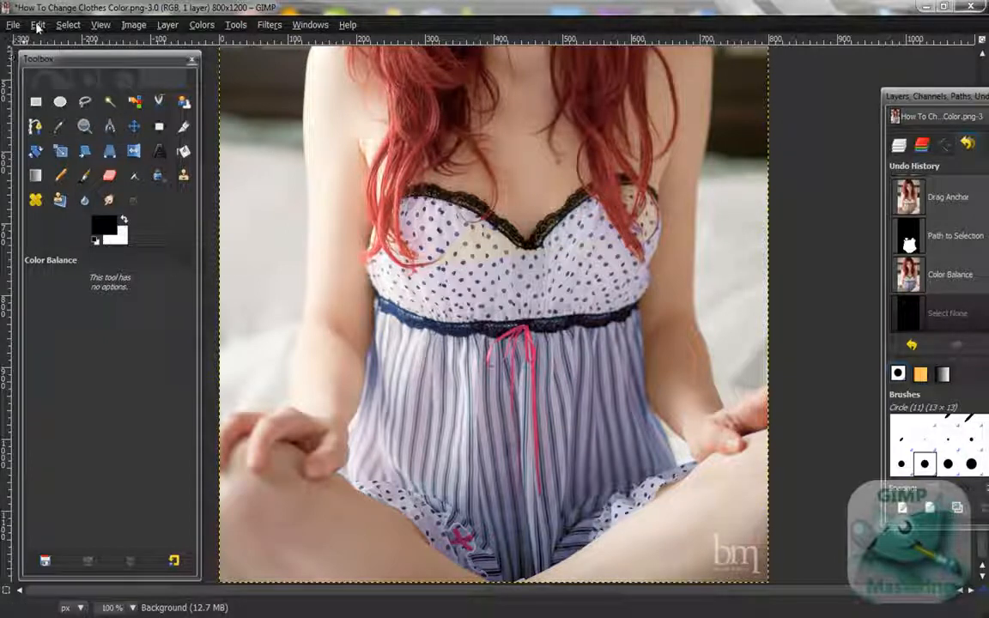
pyautogui.click(38, 24)
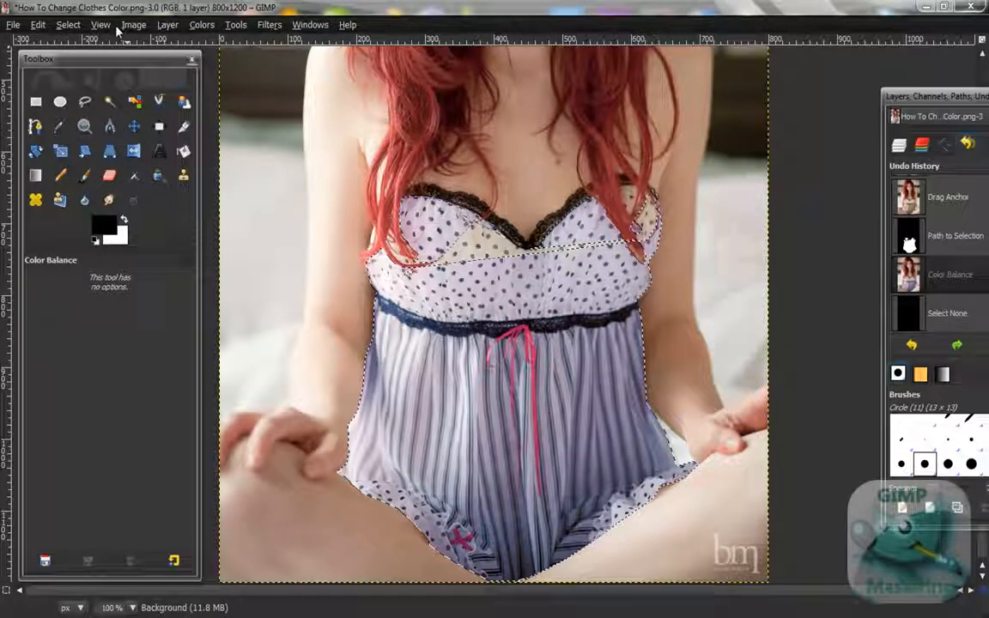
pyautogui.click(39, 24)
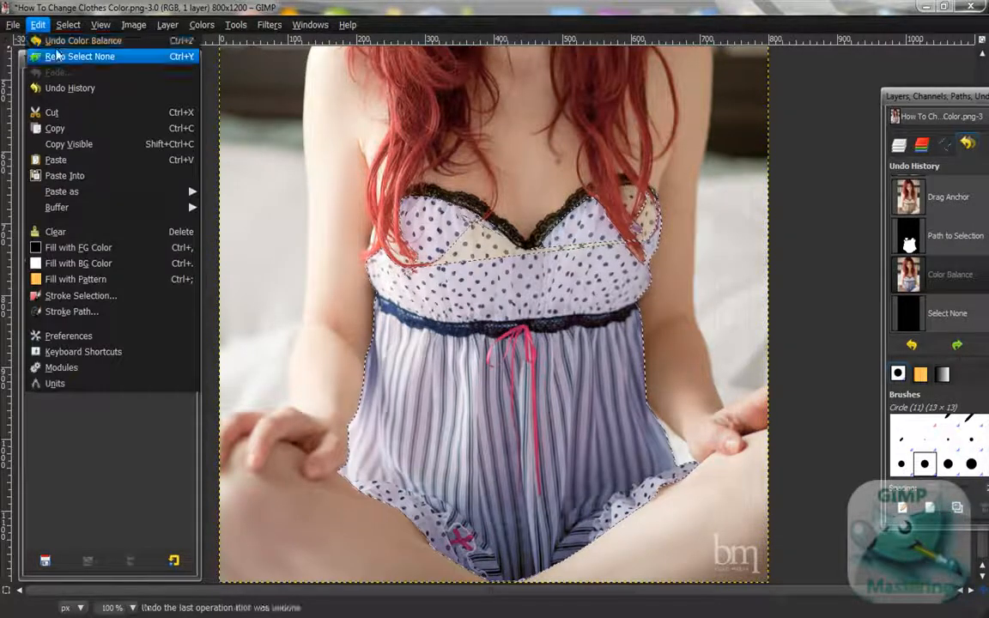
pyautogui.click(68, 24)
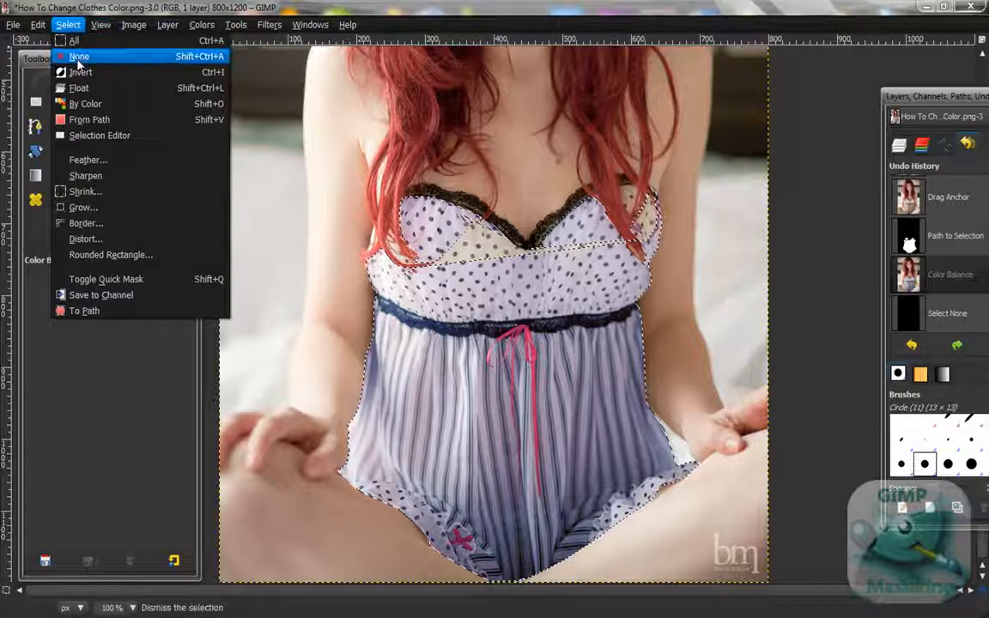
pyautogui.click(78, 56)
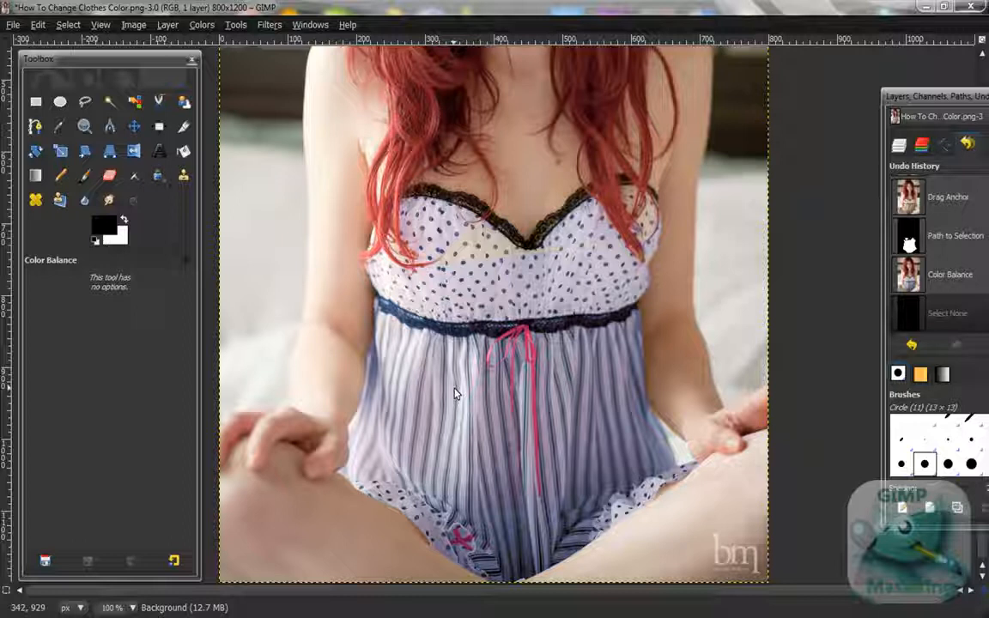
pyautogui.moveTo(420, 436)
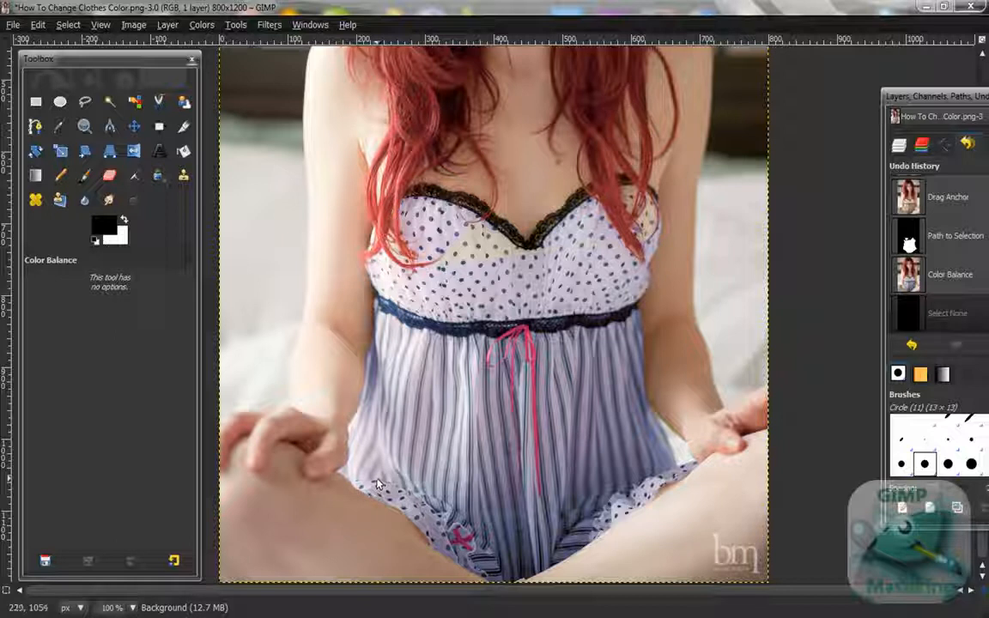
pyautogui.moveTo(369, 473)
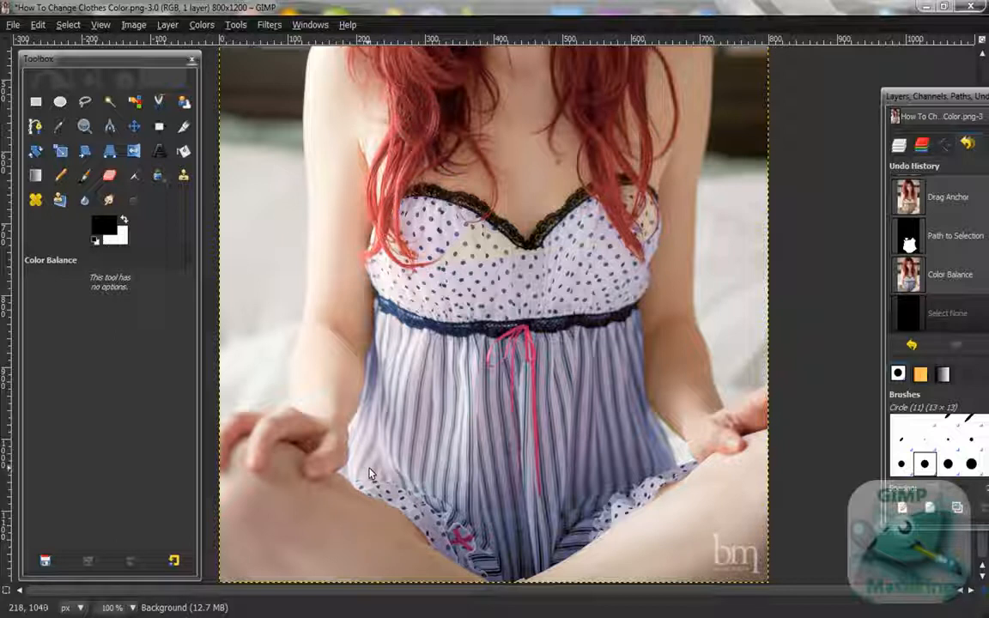